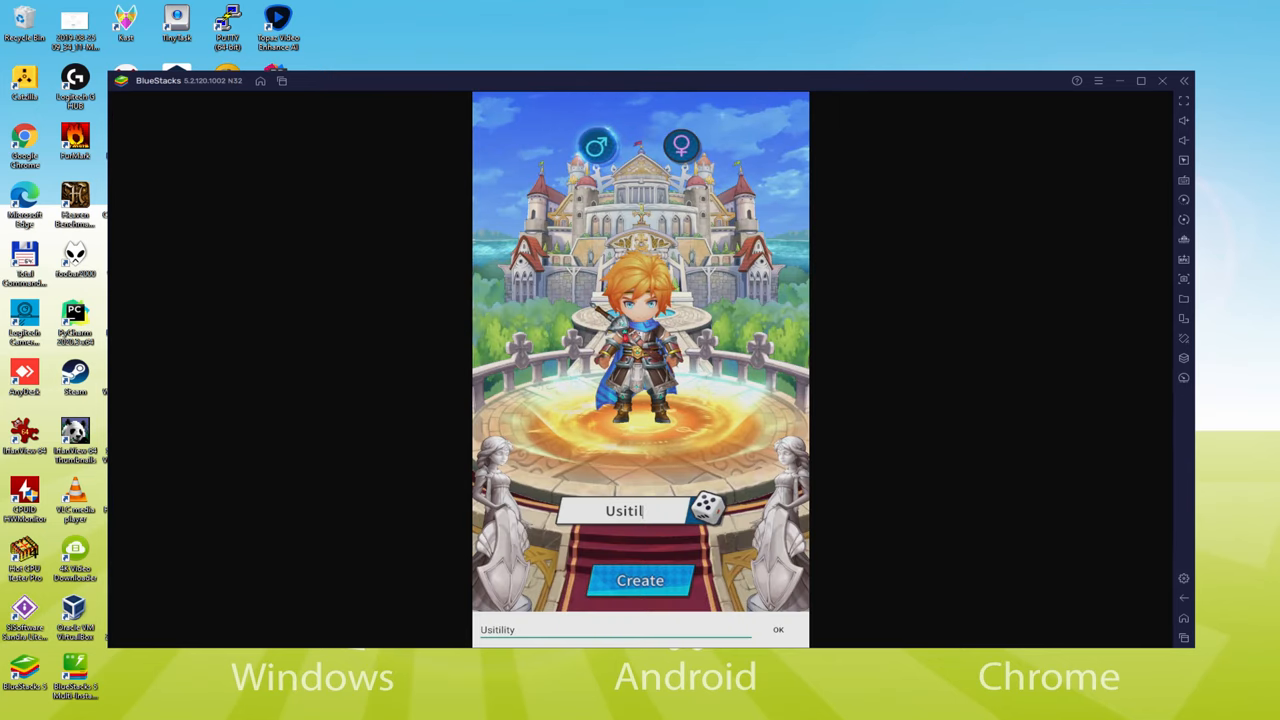
Step: Confirm the hero with Create, advance the opening dialogue, and start the first mission
{"action": "left_click", "coordinate": [640, 580]}
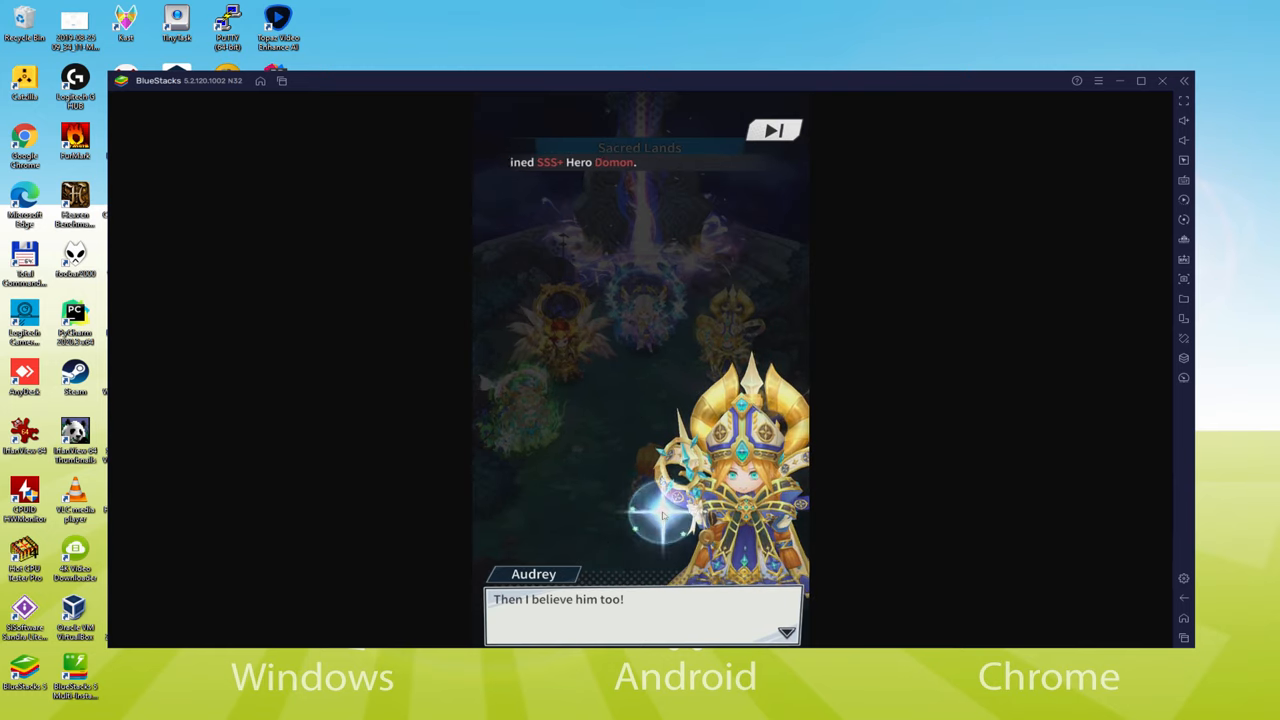
{"action": "left_click", "coordinate": [650, 604]}
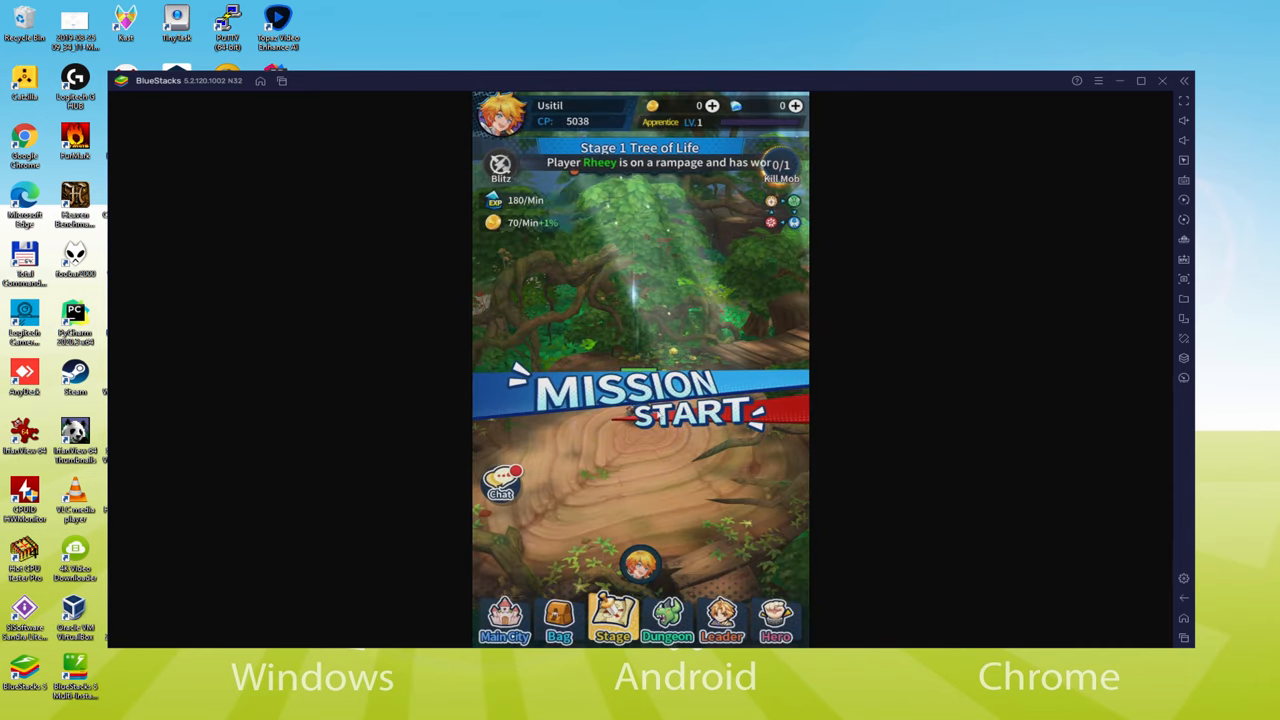
{"action": "left_click", "coordinate": [1160, 82]}
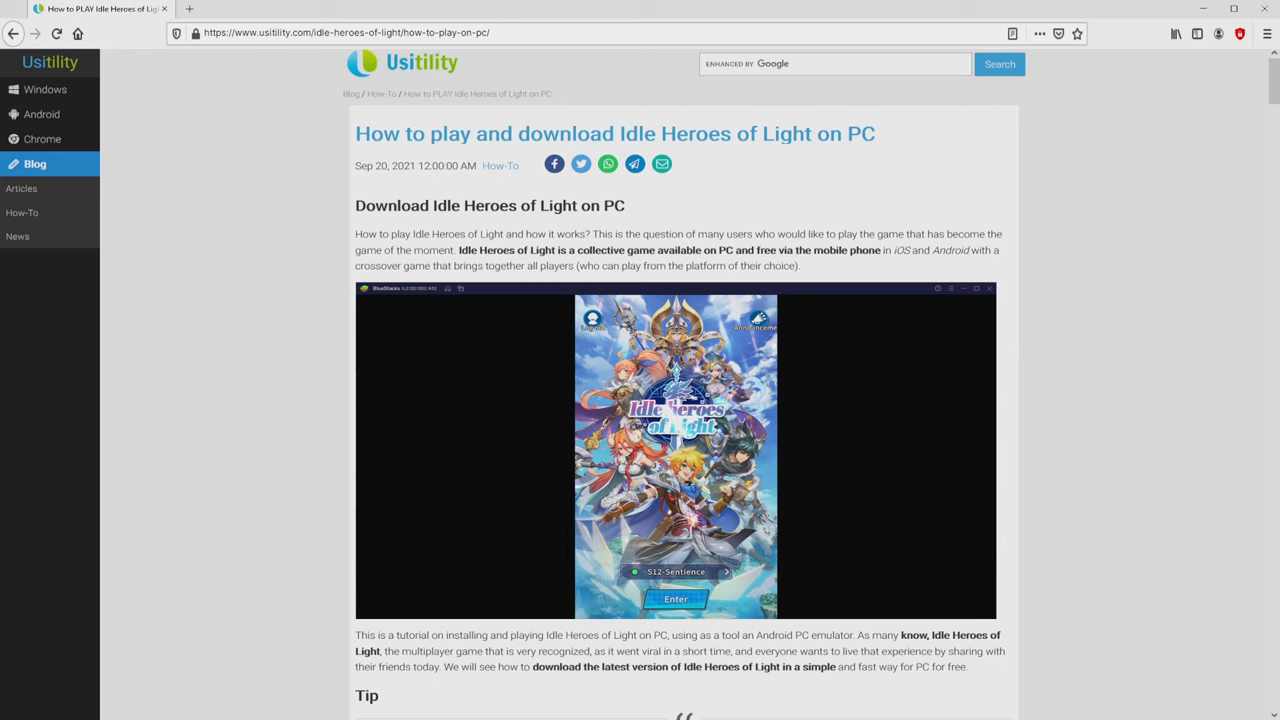
Step: Follow the article's green Download Game on PC button to the BlueStacks game page
{"action": "scroll", "scroll_direction": "down", "scroll_amount": 3}
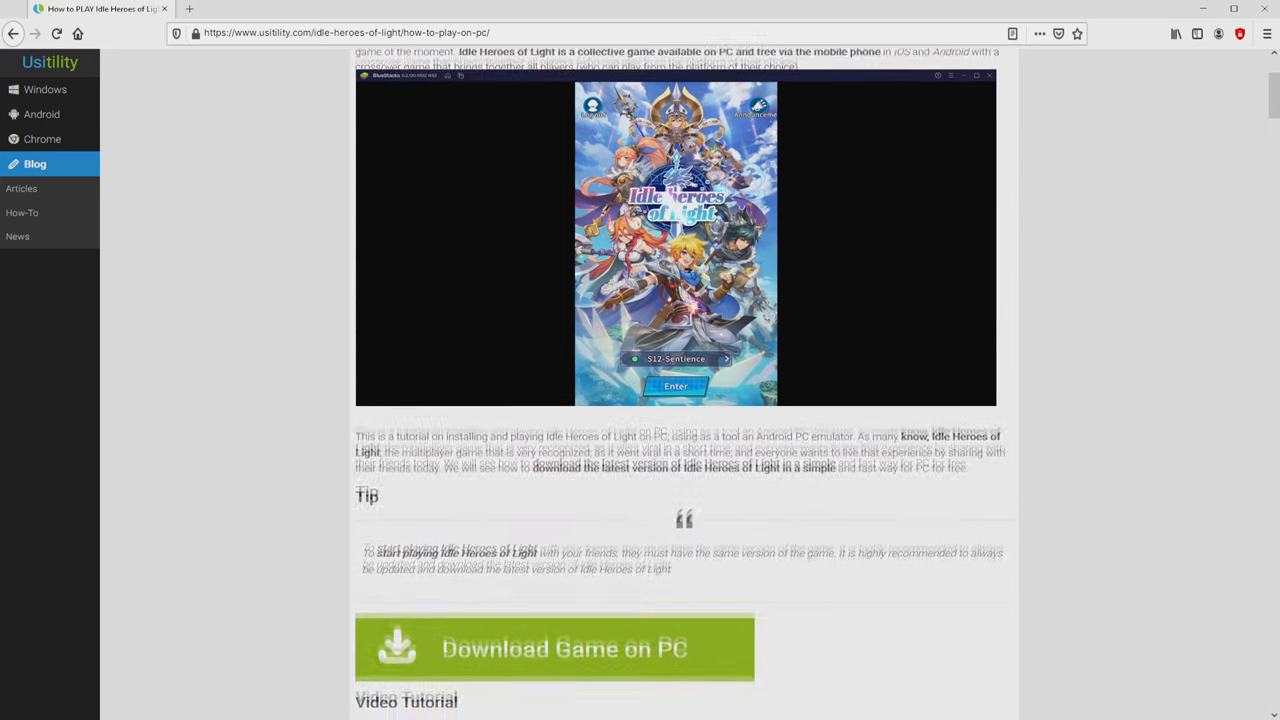
{"action": "scroll", "scroll_direction": "down", "scroll_amount": 3}
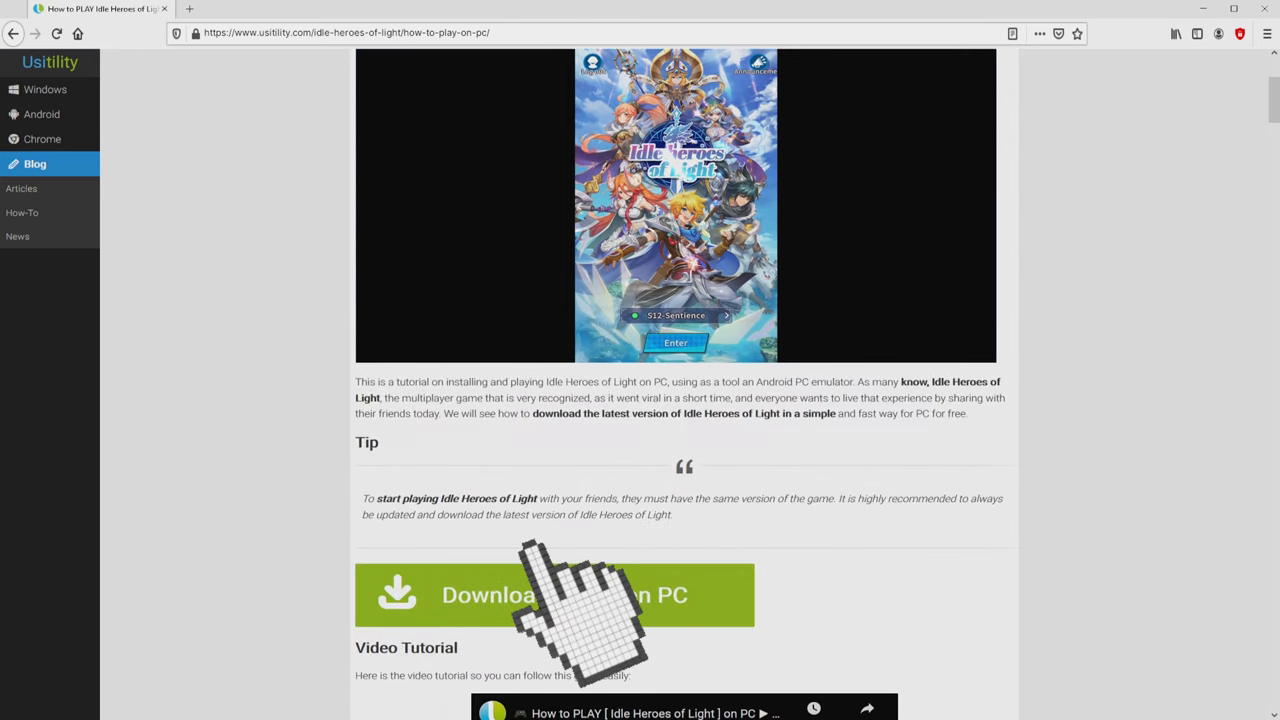
{"action": "left_click", "coordinate": [554, 596]}
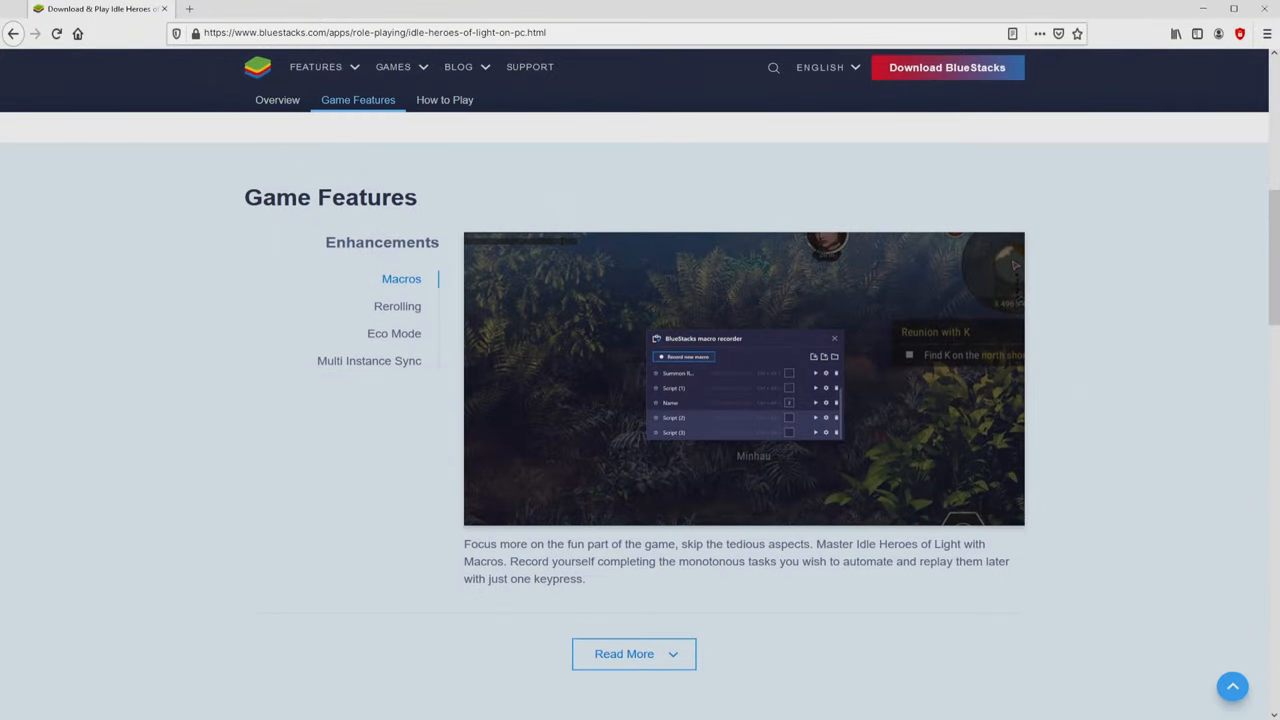
Step: Review the Rerolling and Enhancements features, then choose Play Idle Heroes of Light on PC
{"action": "left_click", "coordinate": [396, 306]}
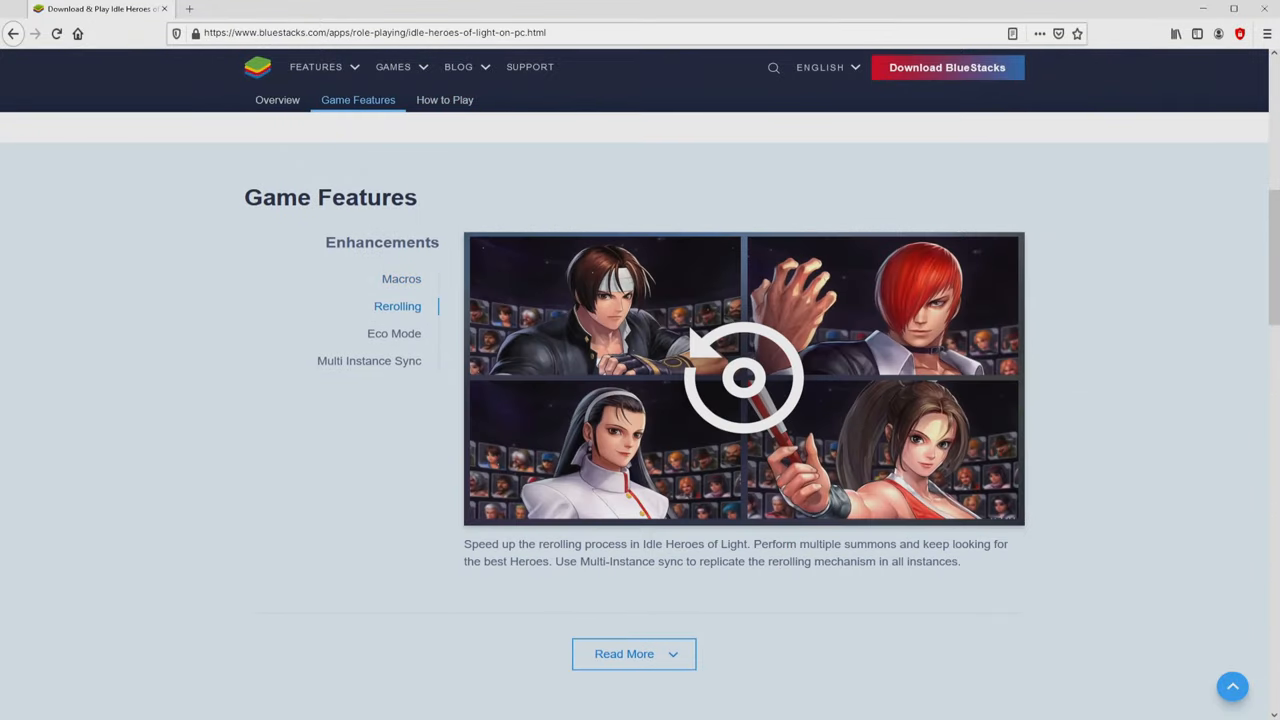
{"action": "left_click", "coordinate": [368, 360]}
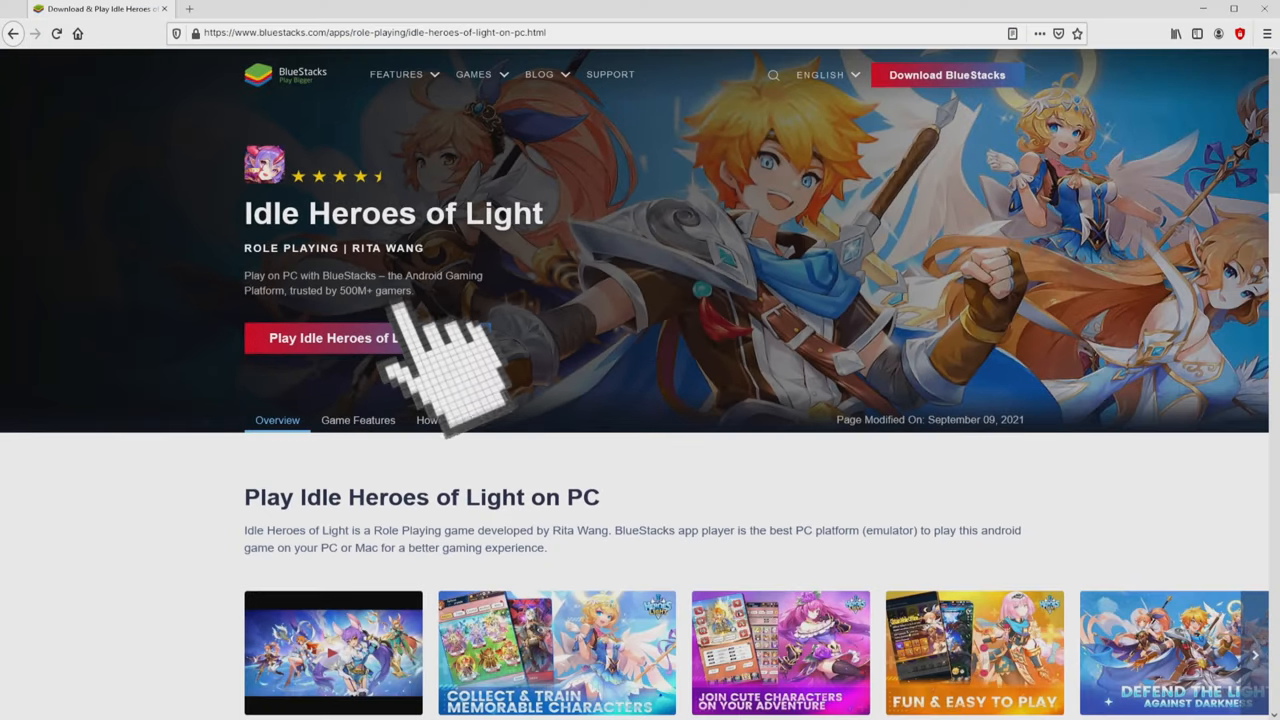
{"action": "left_click", "coordinate": [364, 338]}
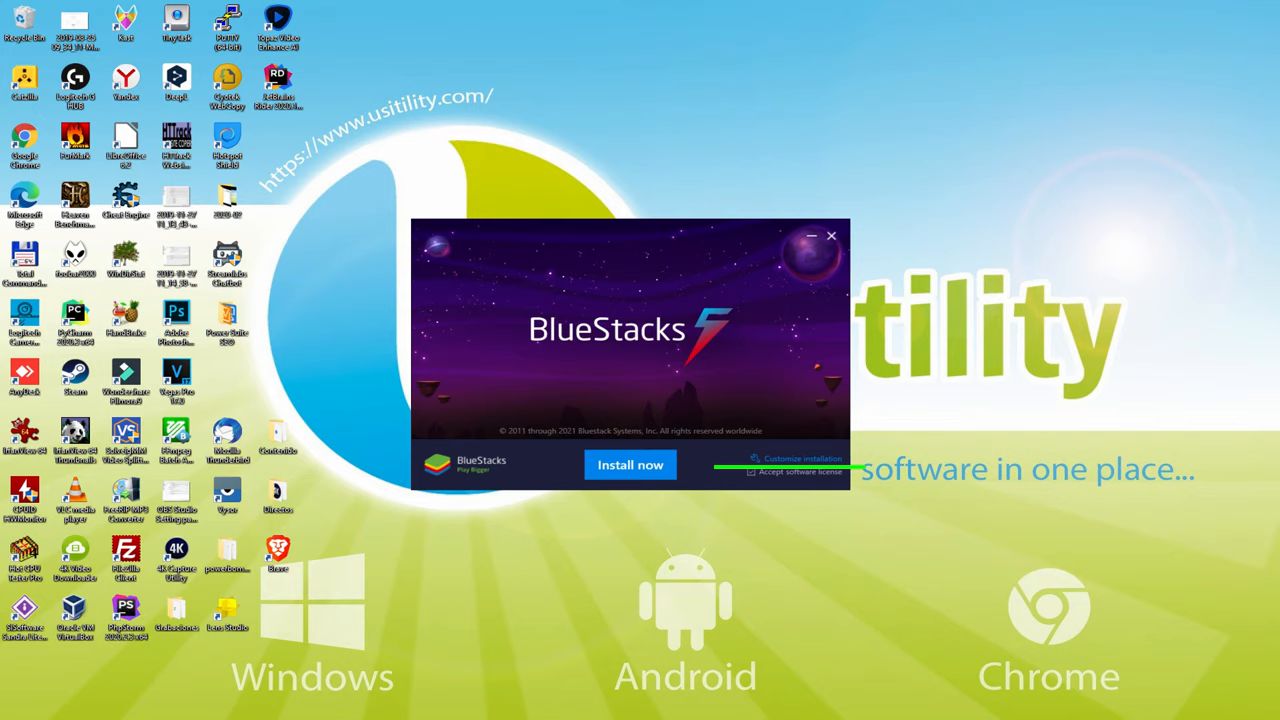
{"action": "mouse_move", "coordinate": [804, 490]}
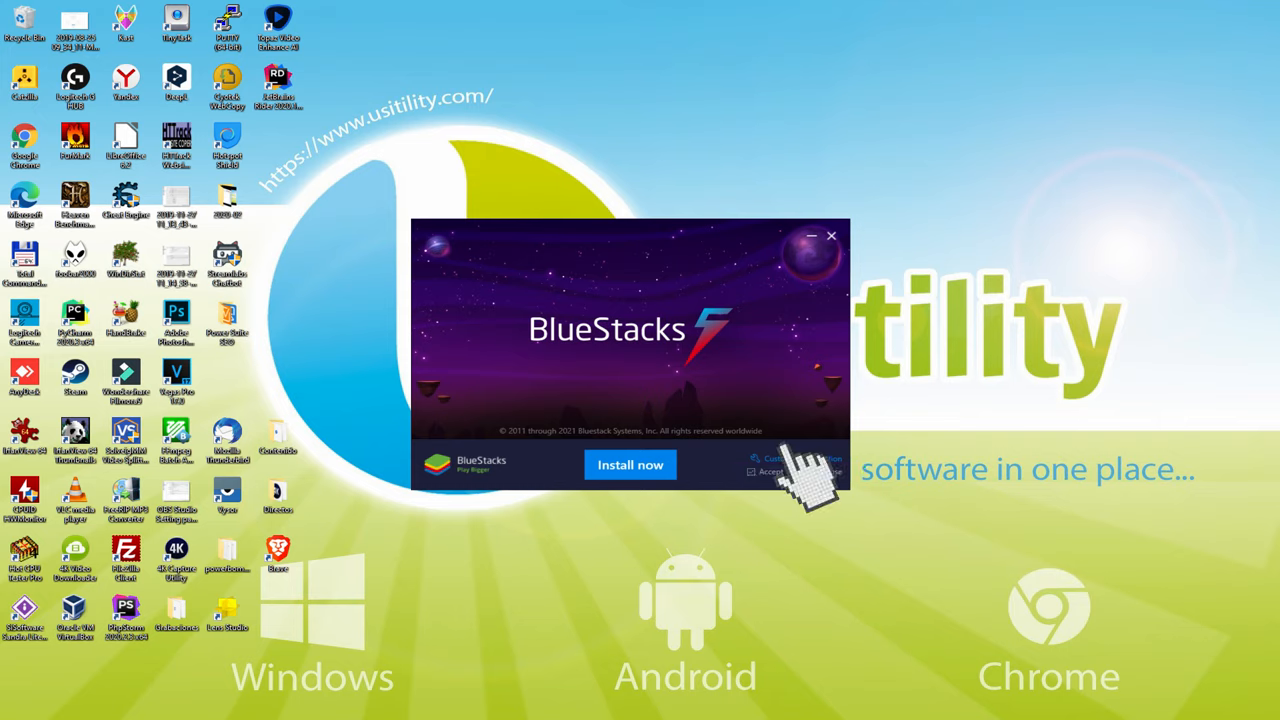
Step: Accept the installer's setup options and begin the BlueStacks installation with Install now
{"action": "left_click", "coordinate": [784, 458]}
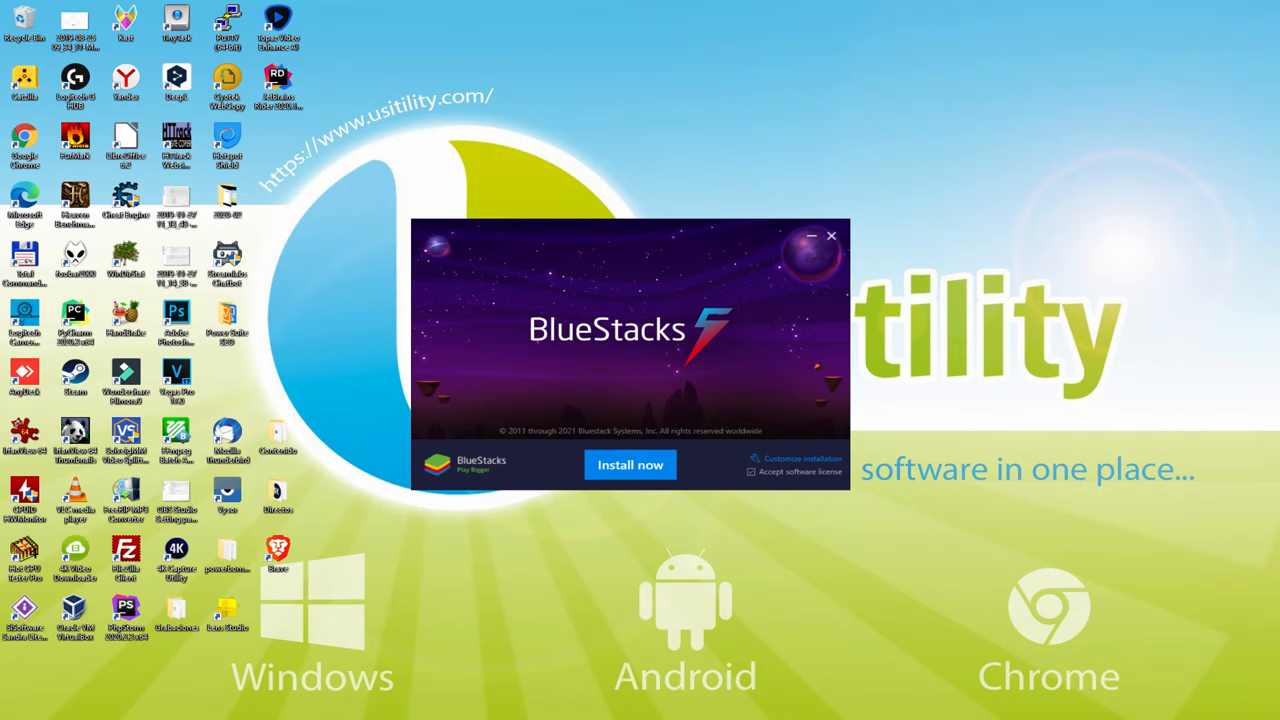
{"action": "left_click", "coordinate": [630, 464]}
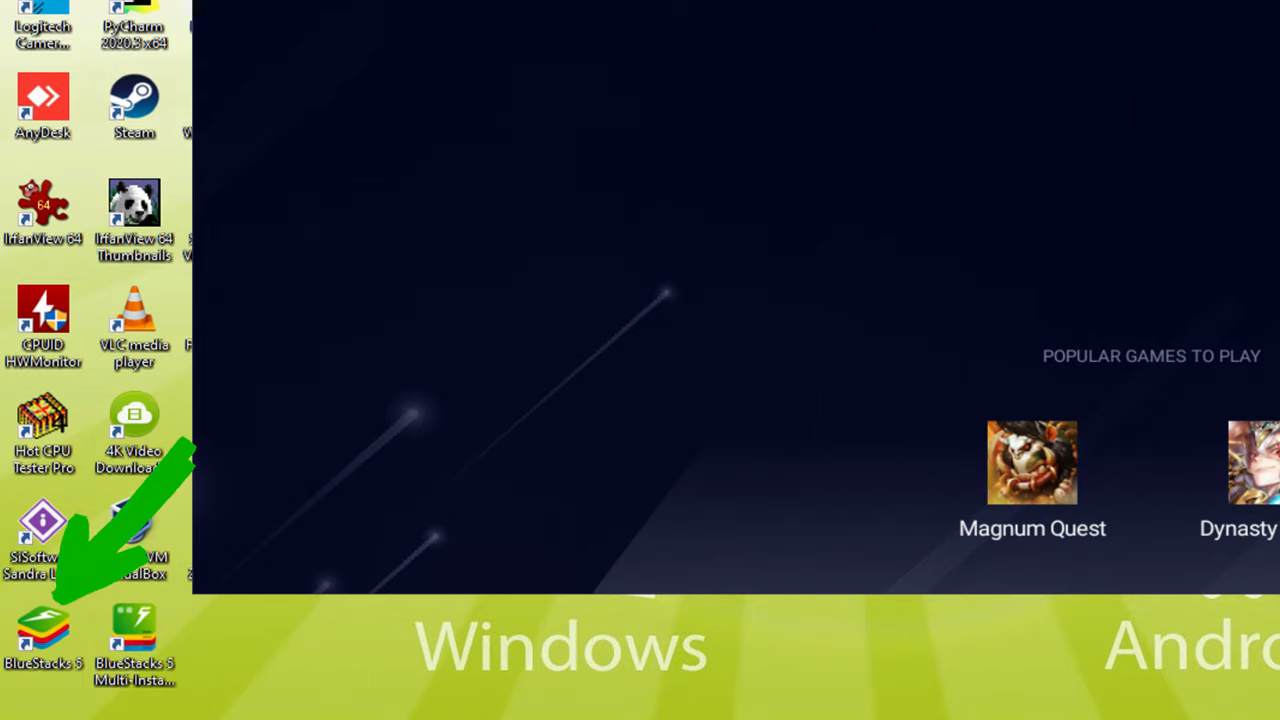
Step: Launch BlueStacks 5 from its desktop shortcut
{"action": "double_click", "coordinate": [40, 624]}
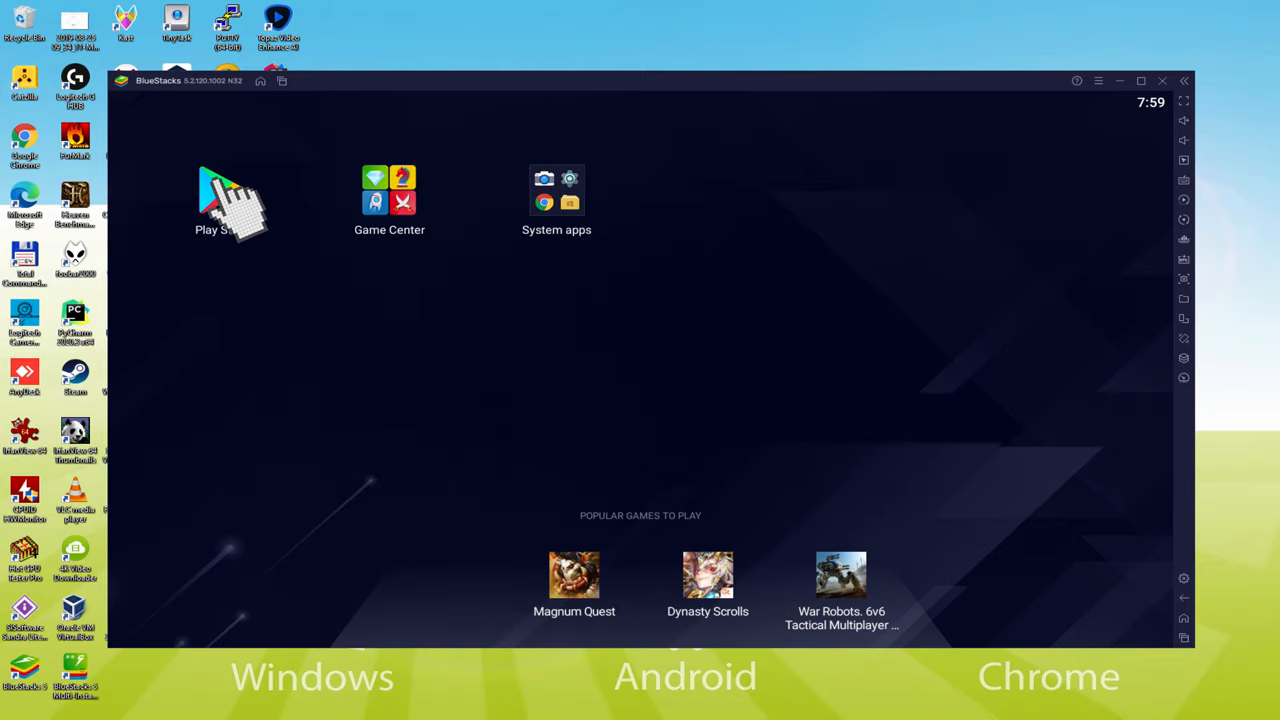
Step: Begin signing in to Google Play Store with the entered Google account
{"action": "left_click", "coordinate": [222, 188]}
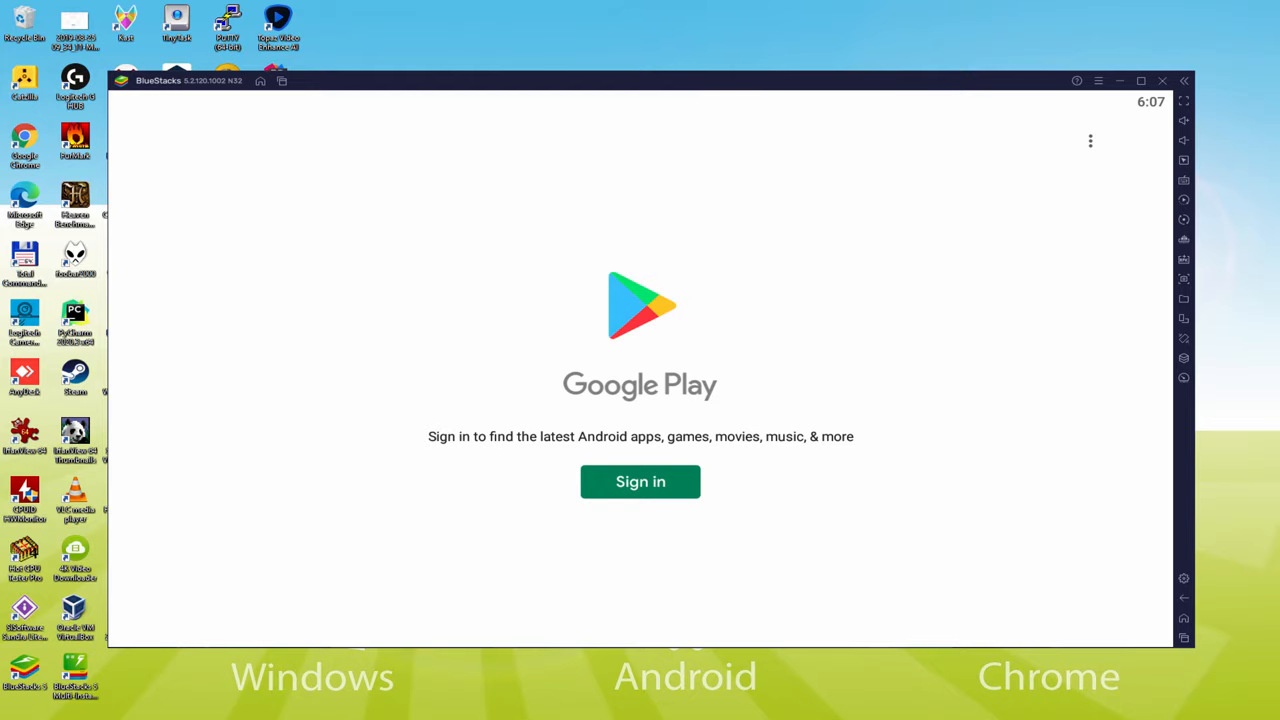
{"action": "left_click", "coordinate": [640, 482]}
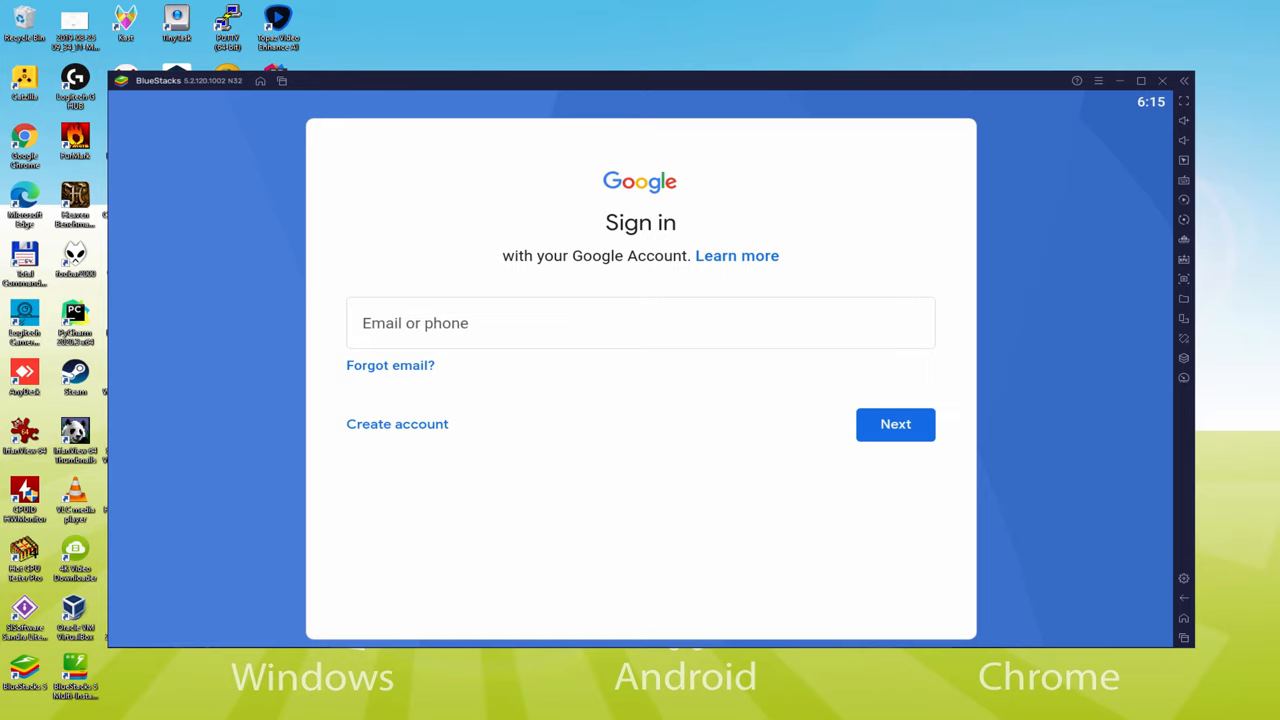
{"action": "left_click", "coordinate": [896, 424]}
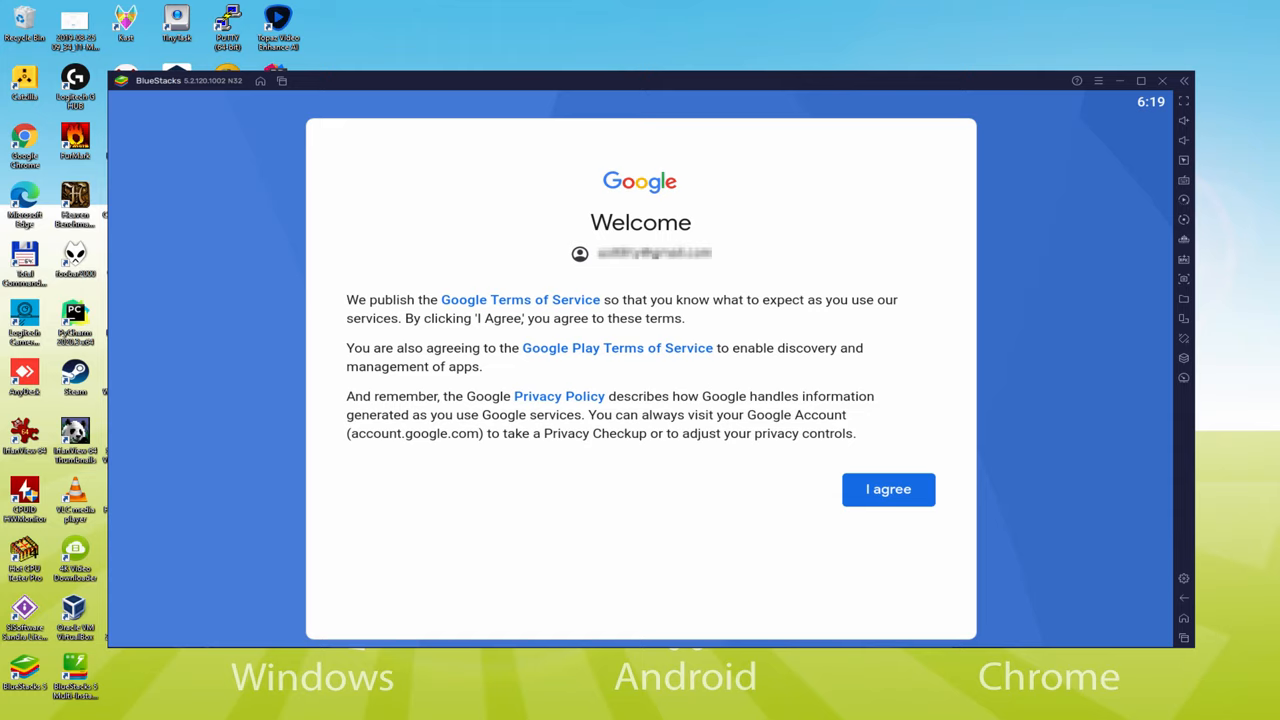
Step: Agree to Google's terms of service and accept the Google services settings
{"action": "left_click", "coordinate": [888, 488]}
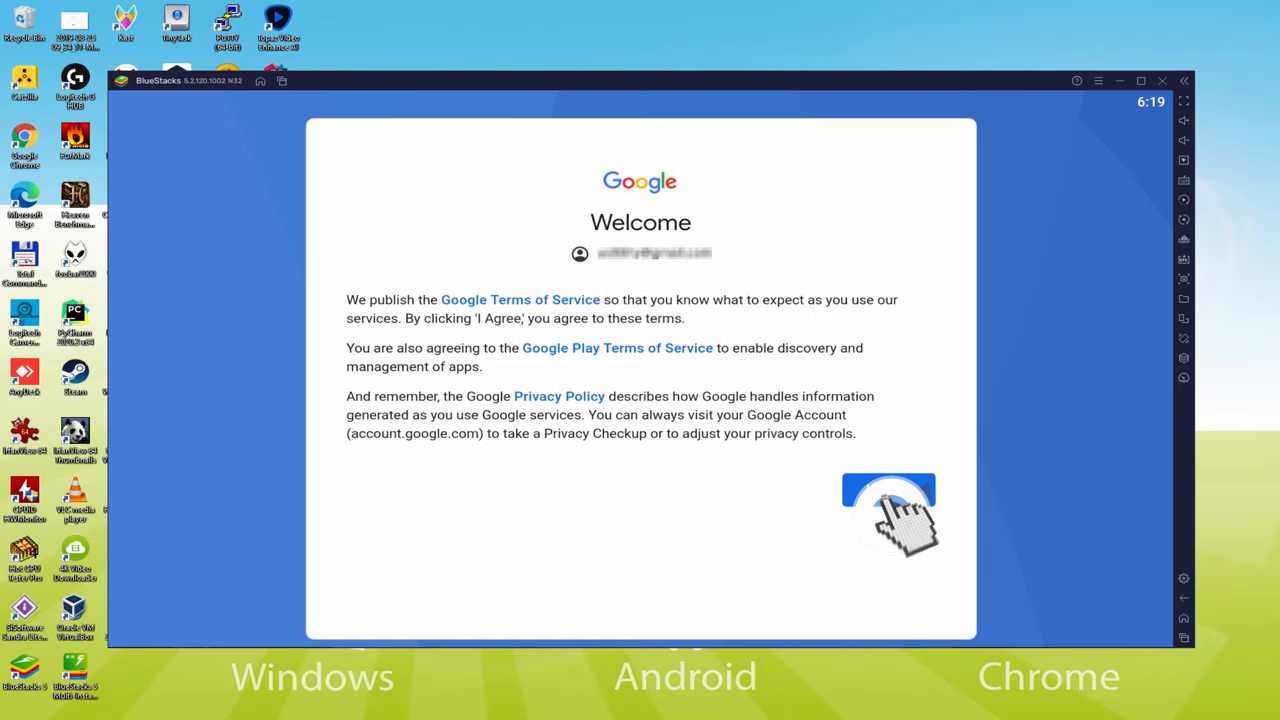
{"action": "left_click", "coordinate": [888, 512]}
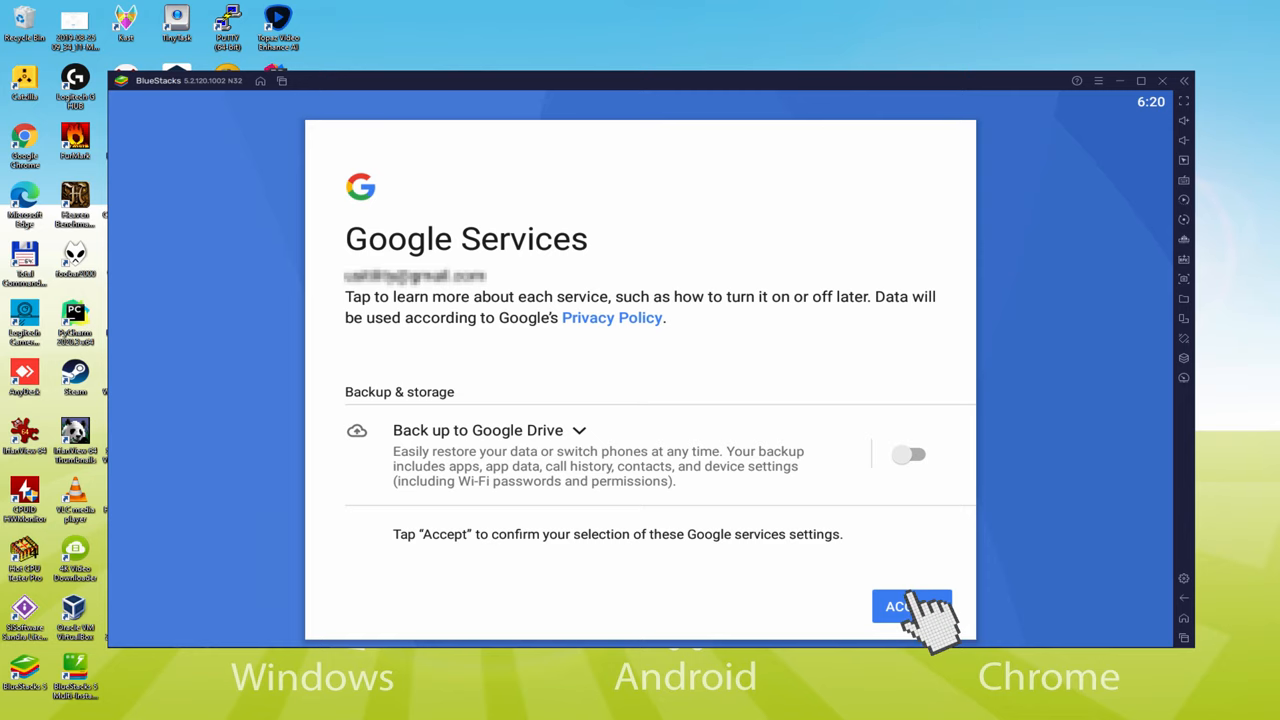
{"action": "left_click", "coordinate": [912, 604]}
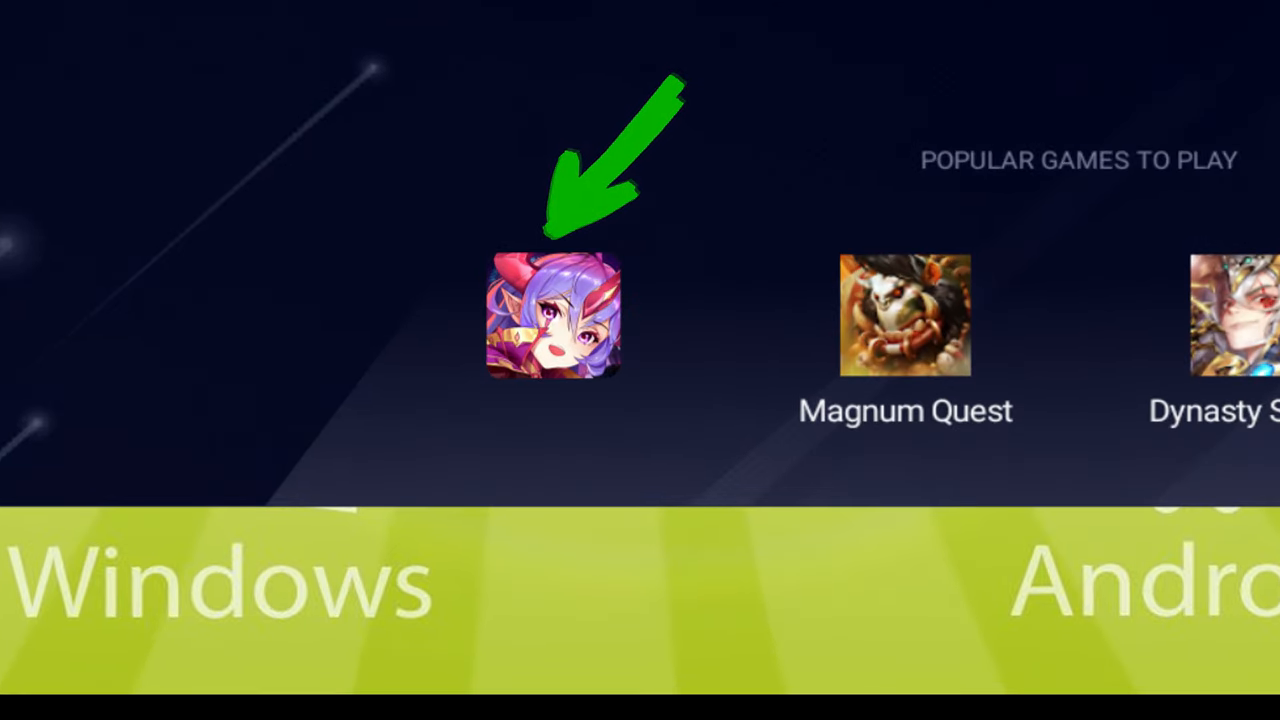
Step: Install Idle Heroes of Light from its Google Play store page
{"action": "left_click", "coordinate": [552, 320]}
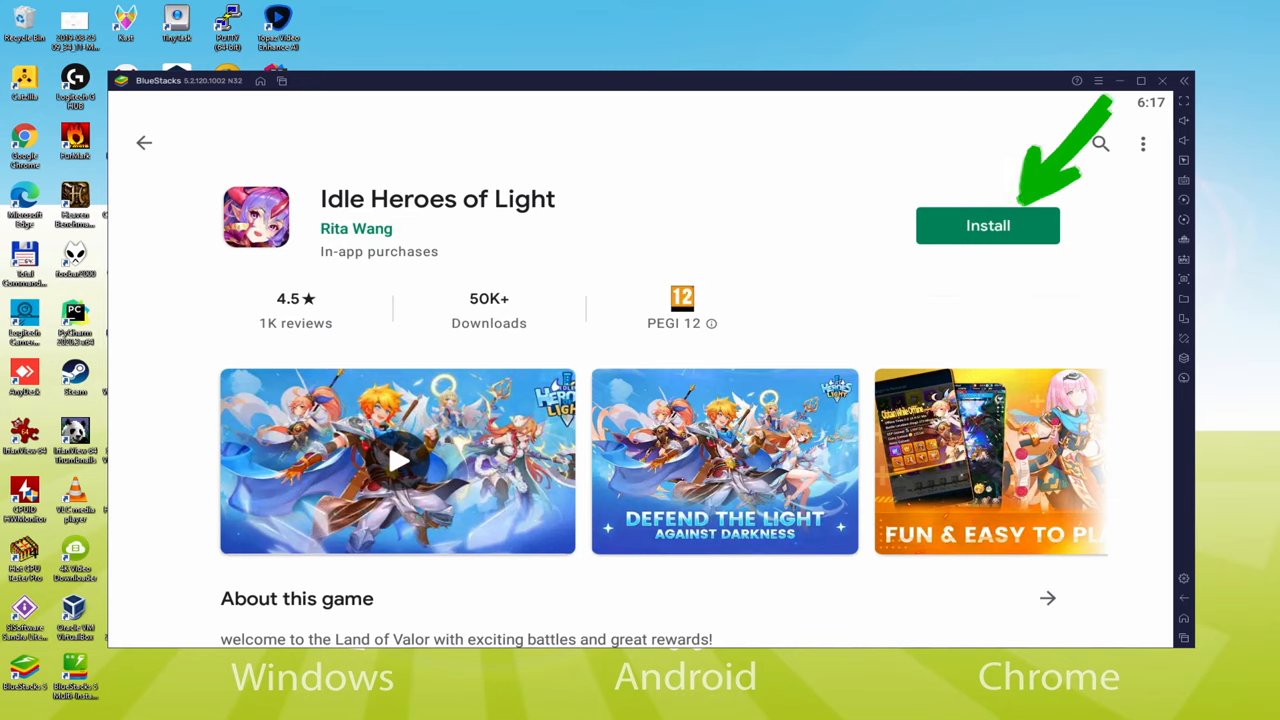
{"action": "mouse_move", "coordinate": [1028, 224]}
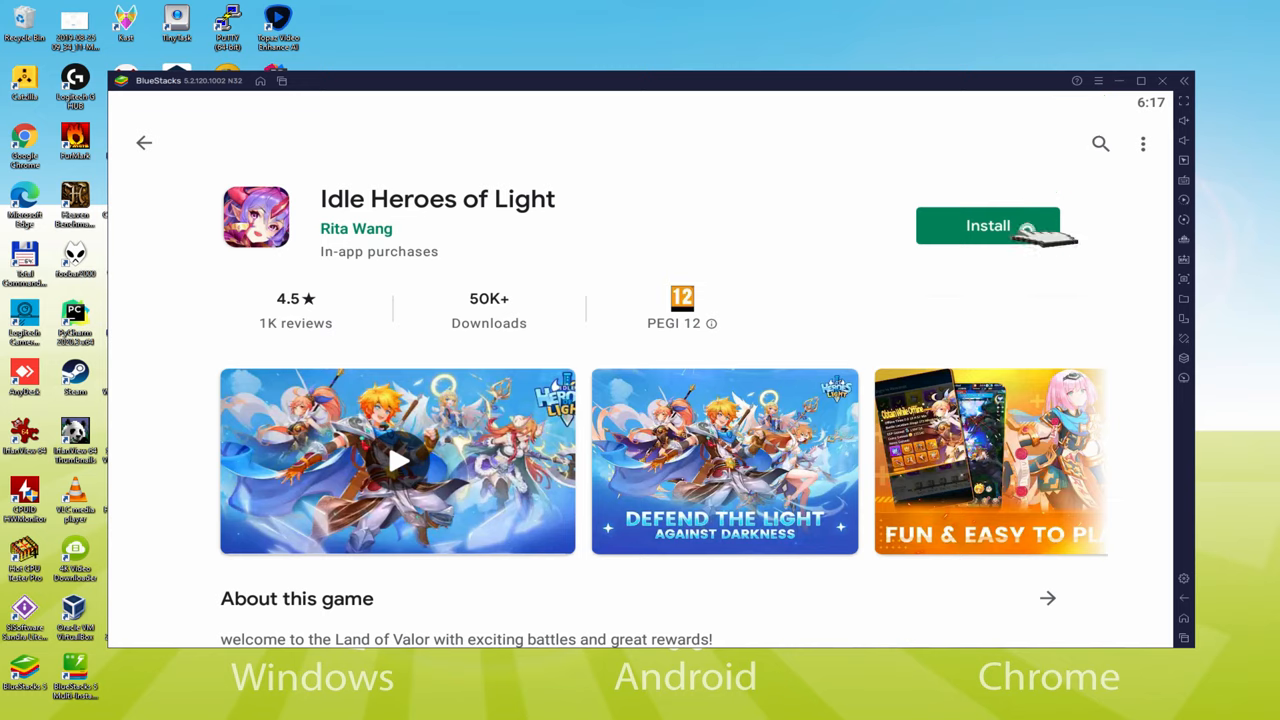
{"action": "left_click", "coordinate": [988, 224]}
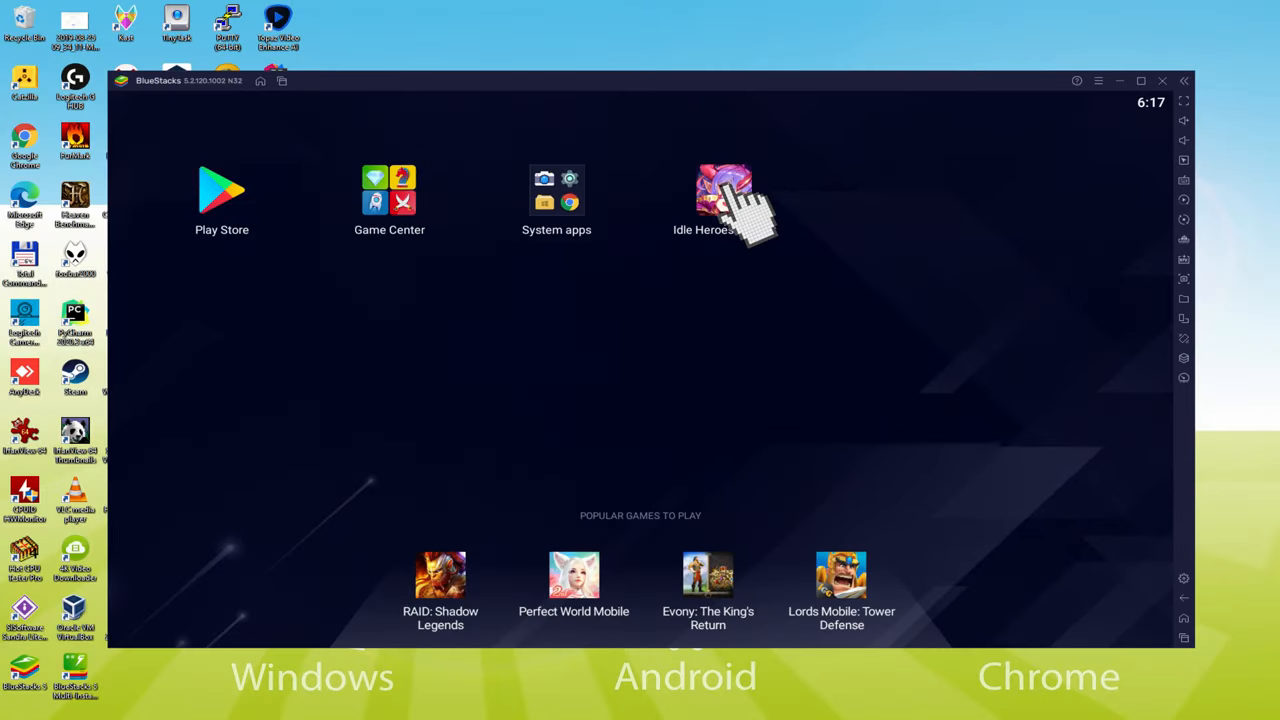
Step: Launch Idle Heroes of Light from the BlueStacks home screen
{"action": "left_click", "coordinate": [718, 184]}
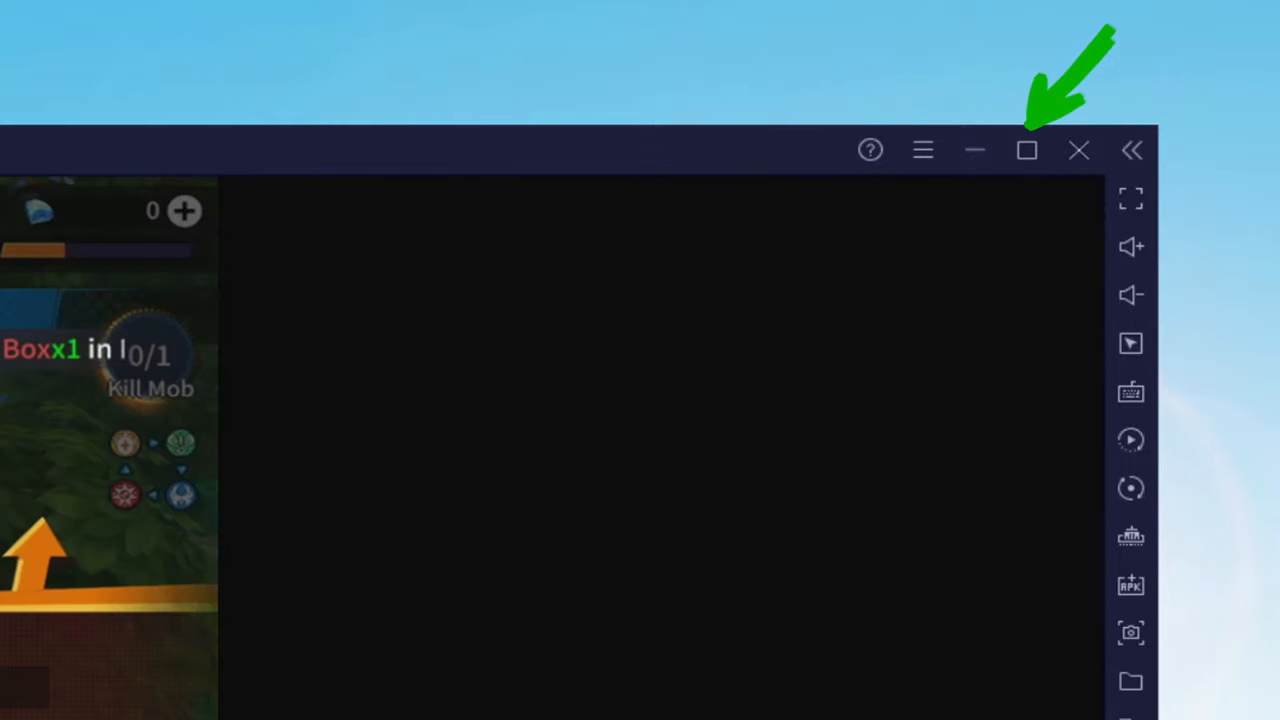
Step: Maximize the emulator window and tap the hero's empty equipment slot
{"action": "left_click", "coordinate": [1026, 150]}
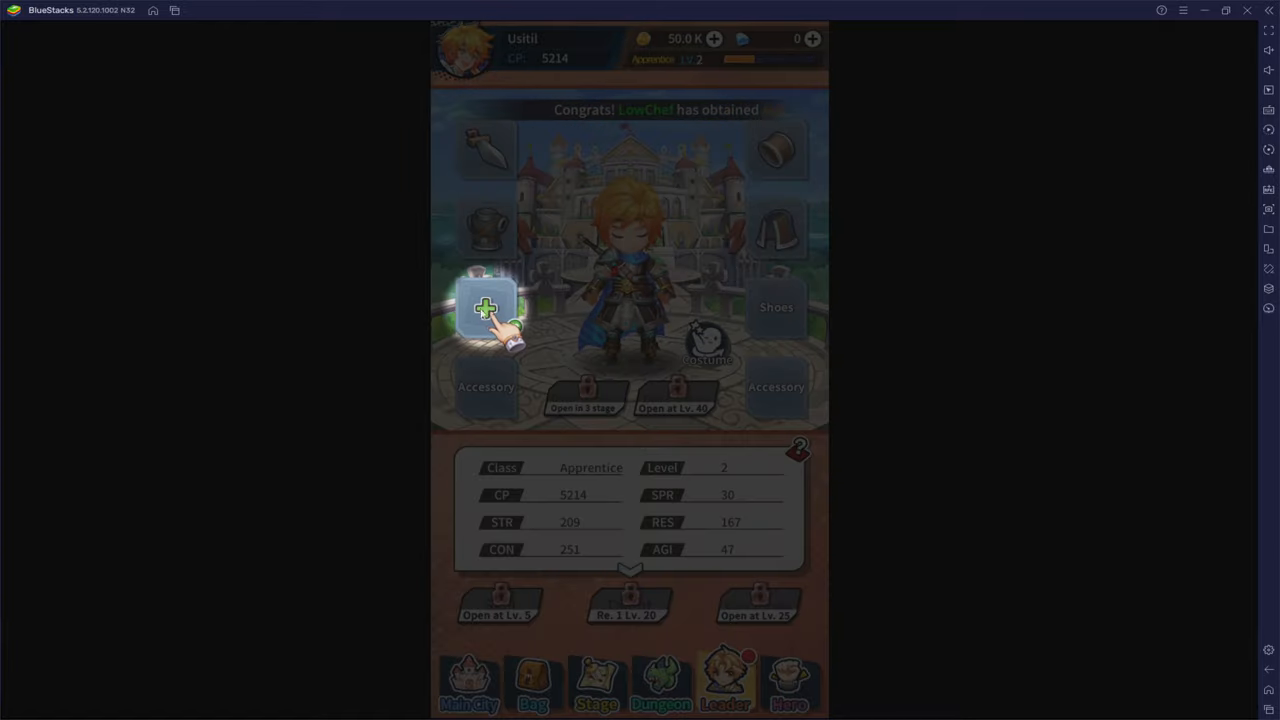
{"action": "left_click", "coordinate": [484, 308]}
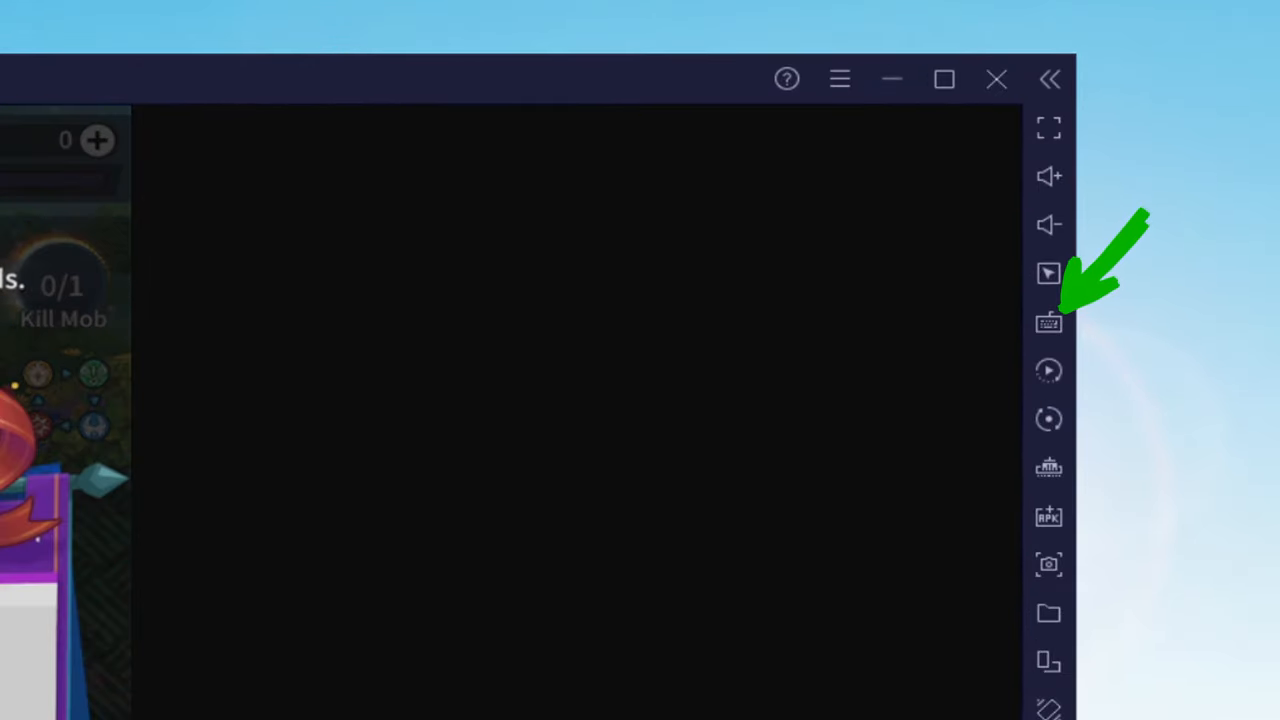
Step: Show the keyboard and mouse Controls editor over the game, then leave it
{"action": "left_click", "coordinate": [1048, 322]}
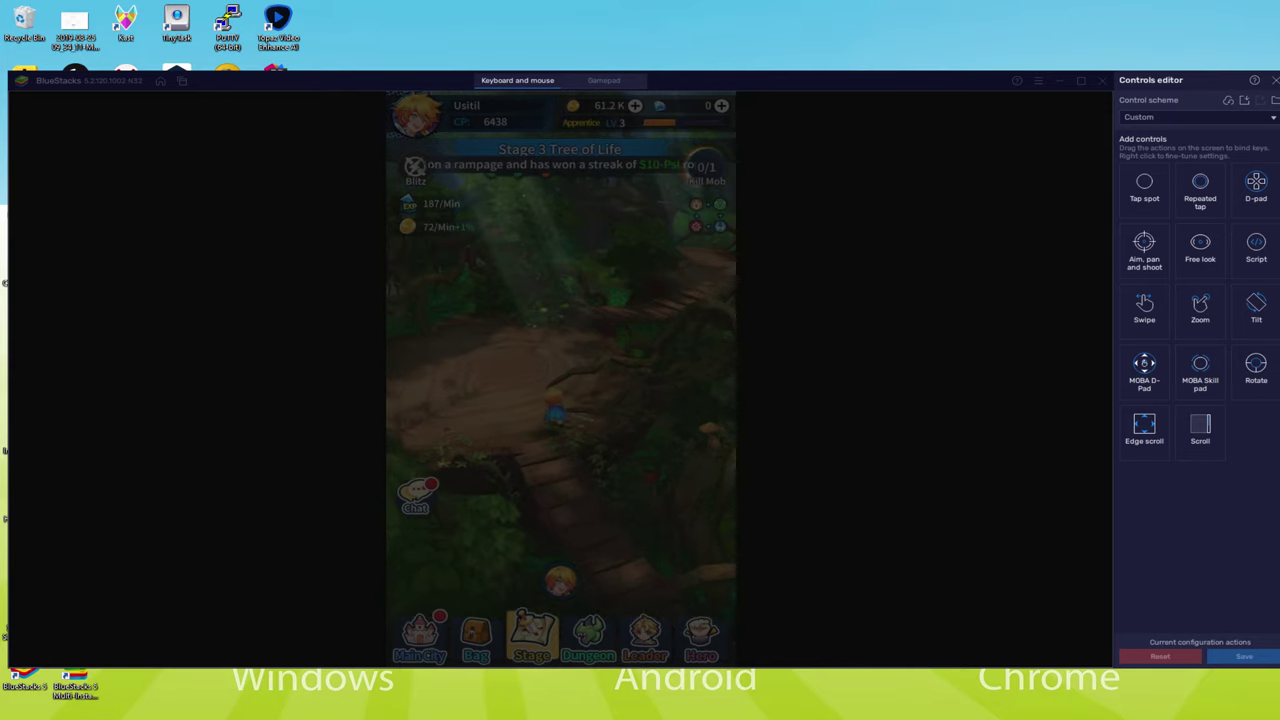
{"action": "left_click", "coordinate": [1272, 78]}
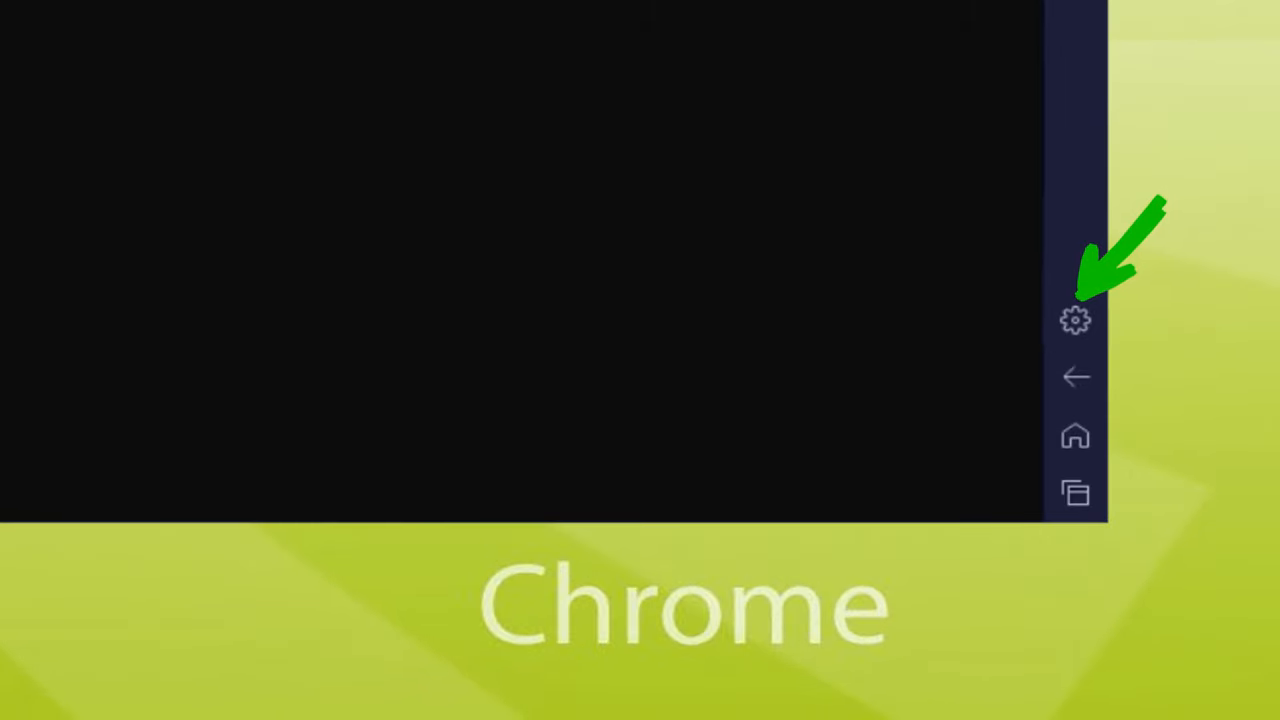
Step: View the emulator's Settings options from the sidebar gear, then return to the game
{"action": "left_click", "coordinate": [1074, 320]}
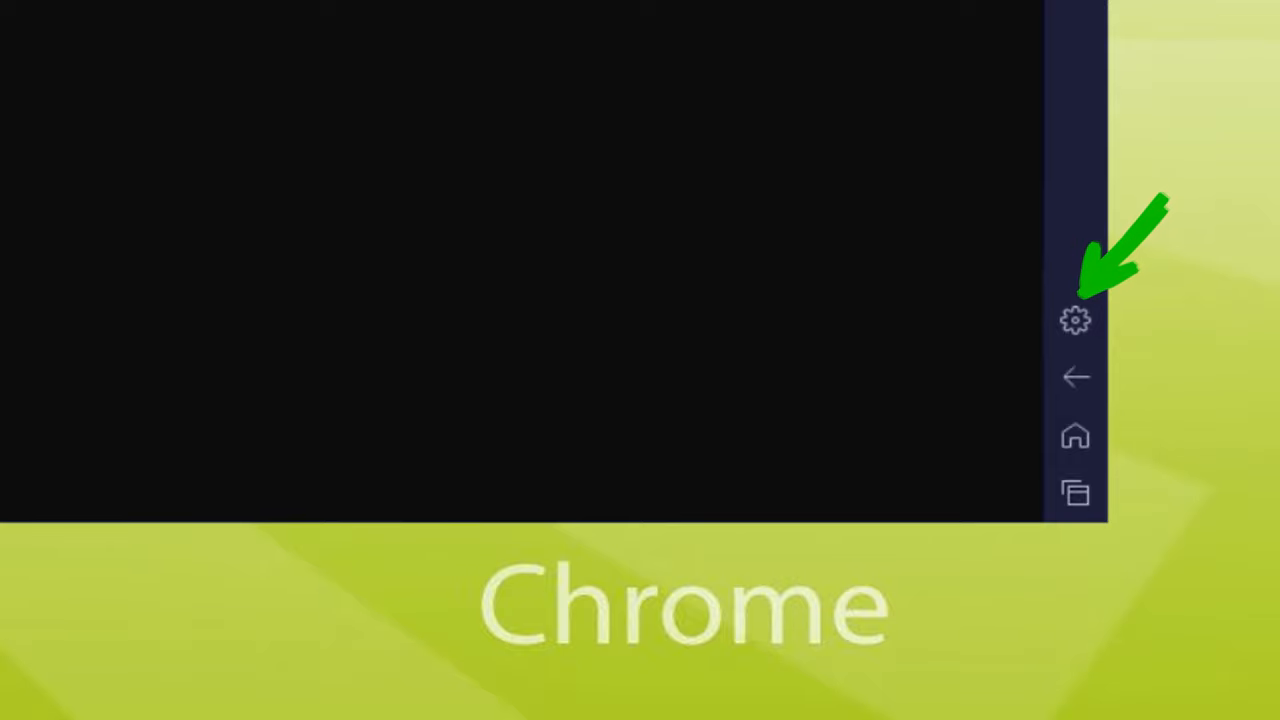
{"action": "left_click", "coordinate": [1074, 320]}
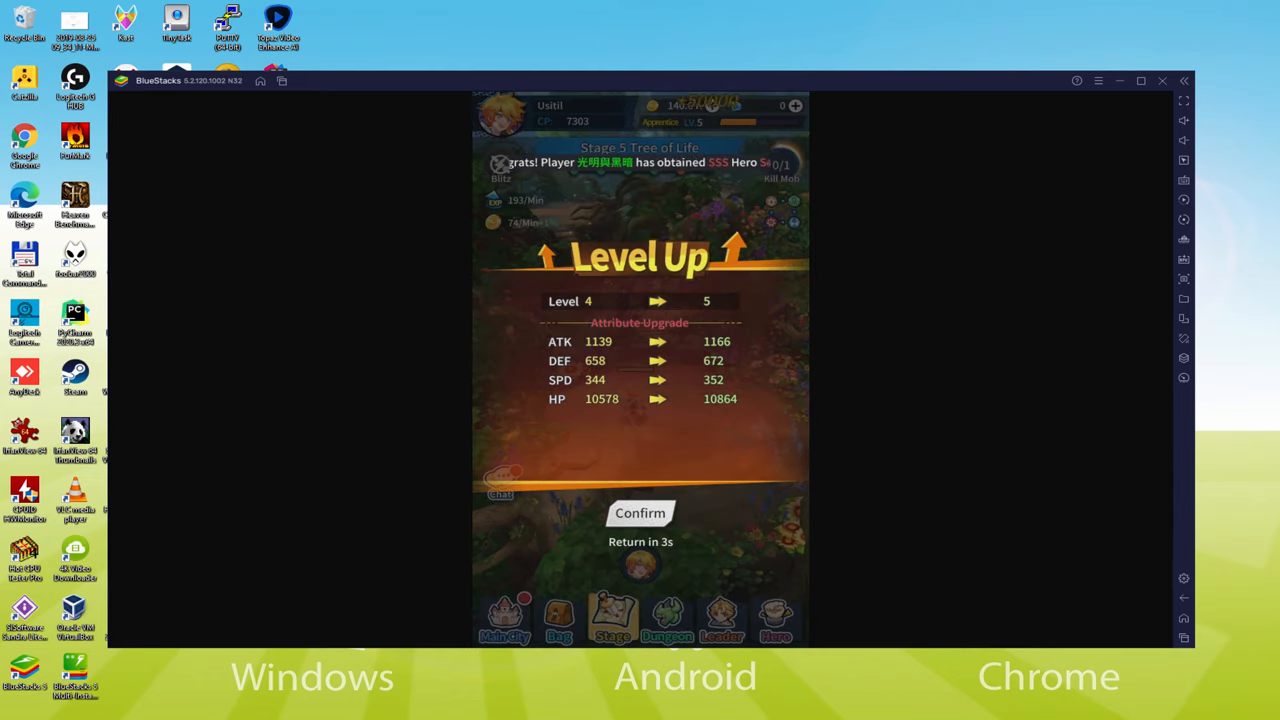
Step: Confirm the Level Up and YOU WIN popups, then show the hero's active and passive skills
{"action": "left_click", "coordinate": [640, 512]}
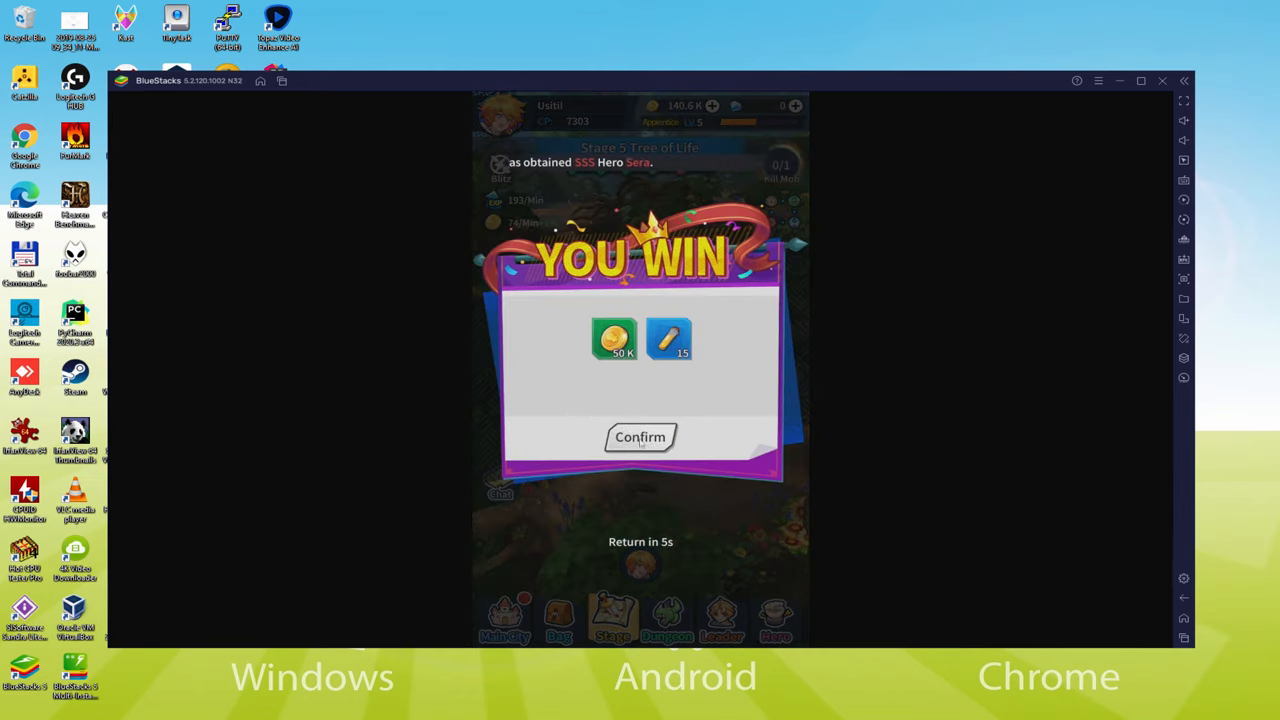
{"action": "left_click", "coordinate": [640, 436]}
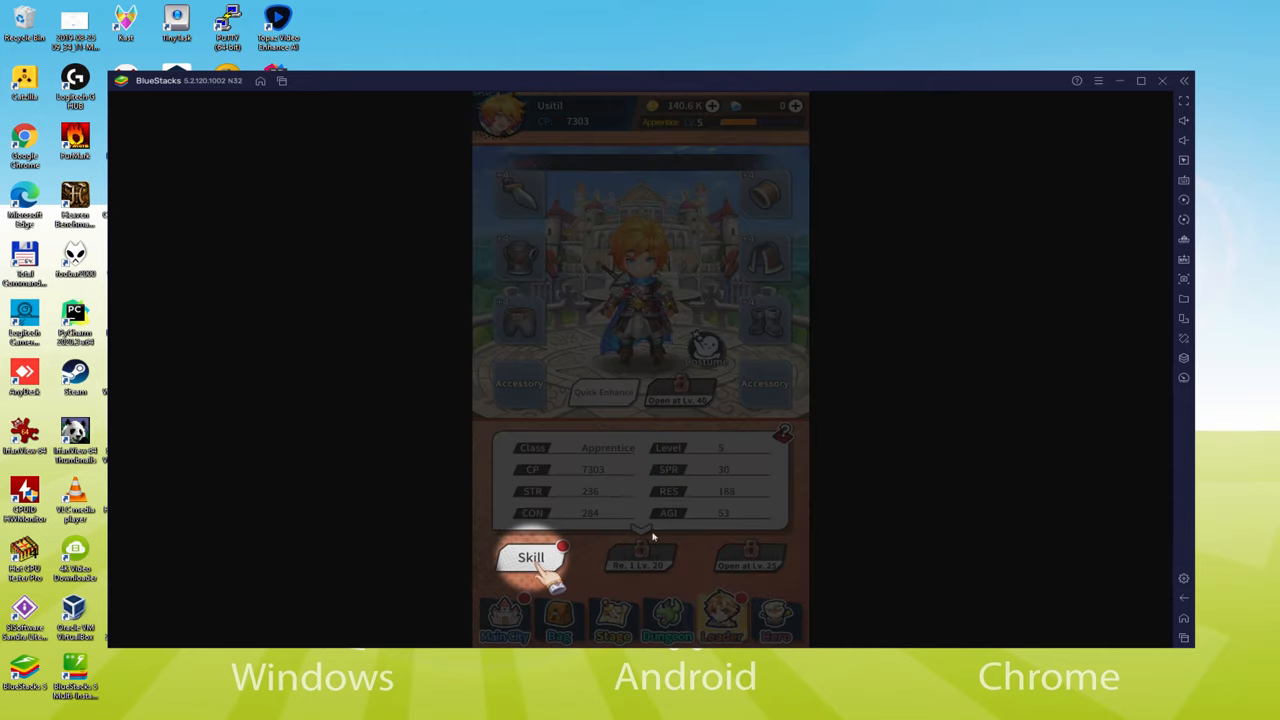
{"action": "left_click", "coordinate": [534, 556]}
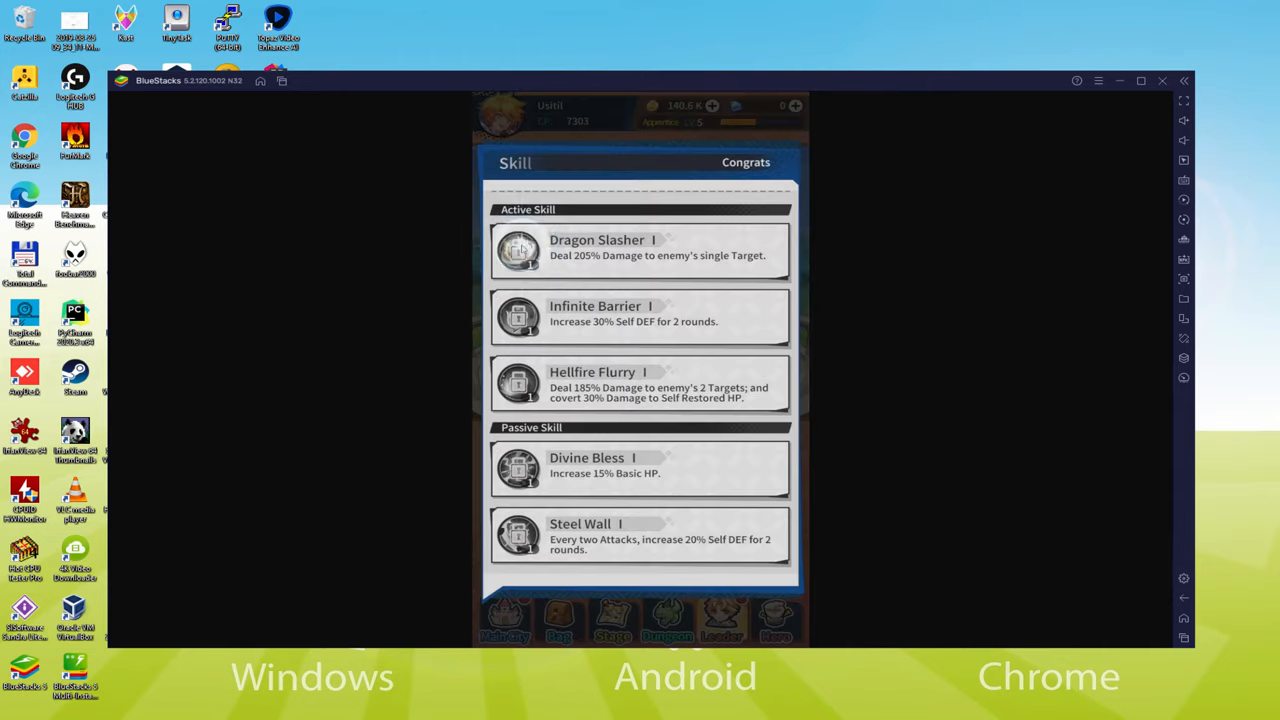